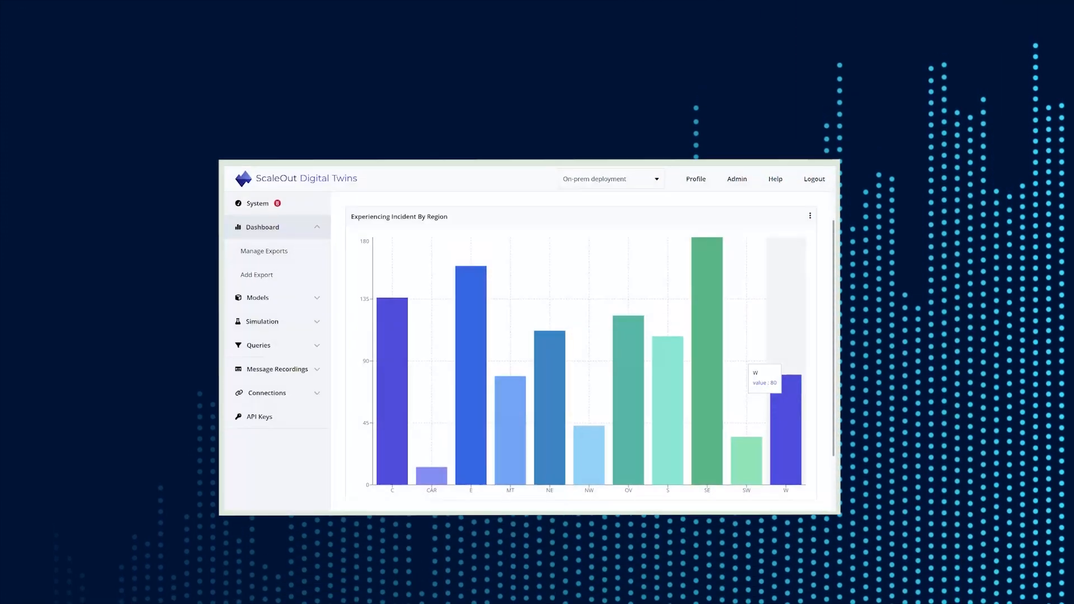
mouse_move(708, 327)
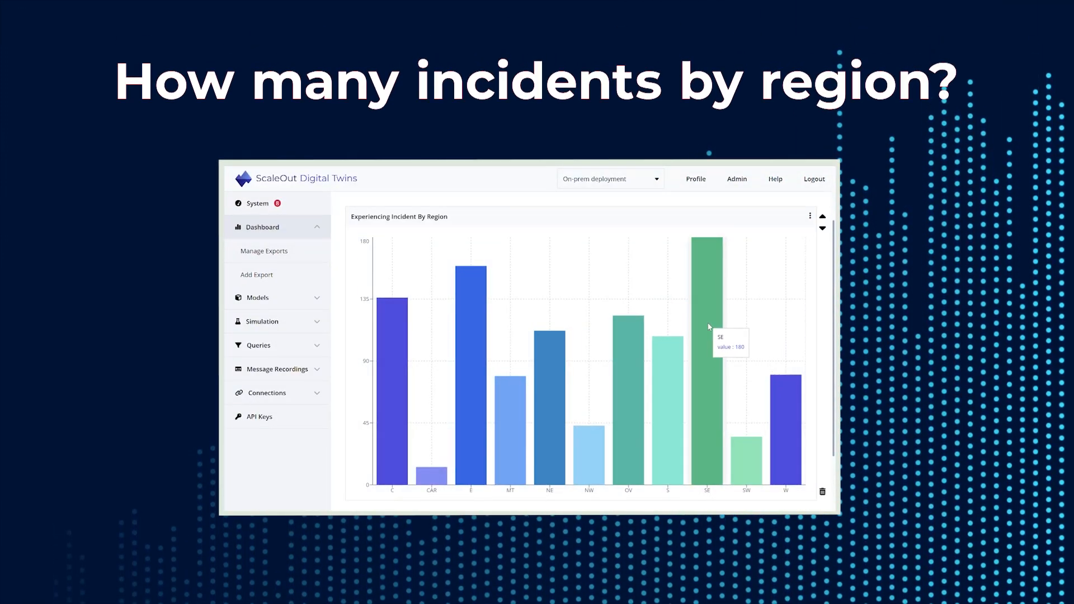
mouse_move(565, 369)
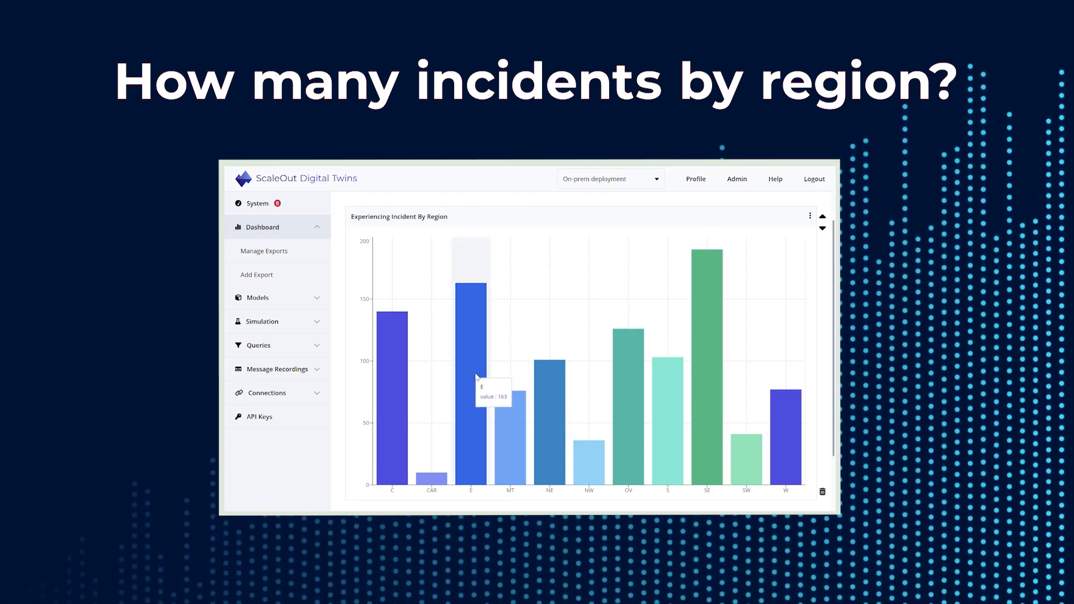
mouse_move(388, 368)
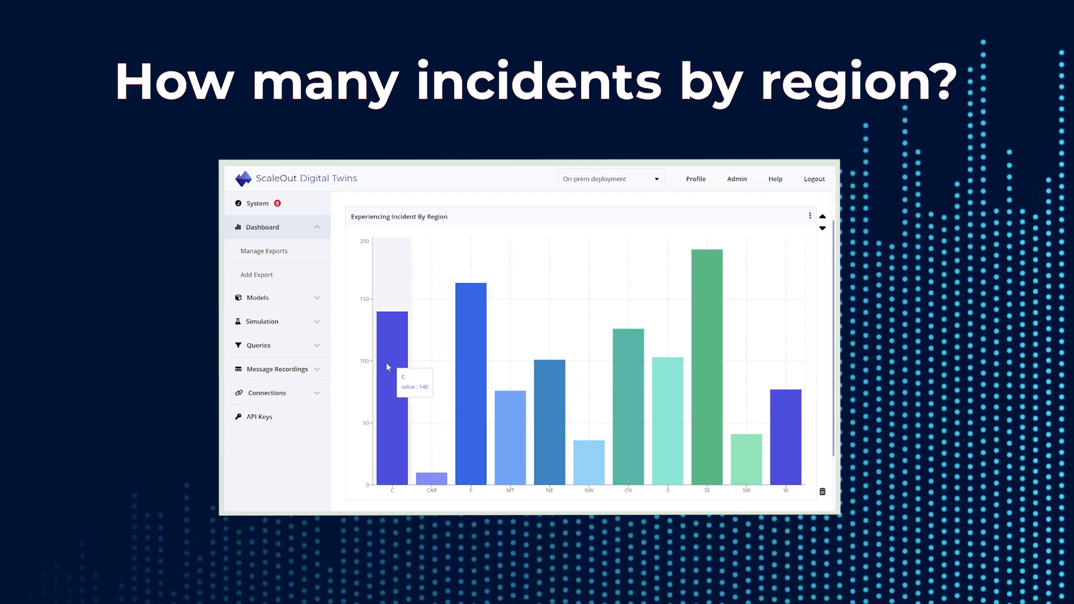
- Add a StatusTracker column chart counting experiencingIncident by region, filtered to experiencingIncident equals true
left_click(258, 203)
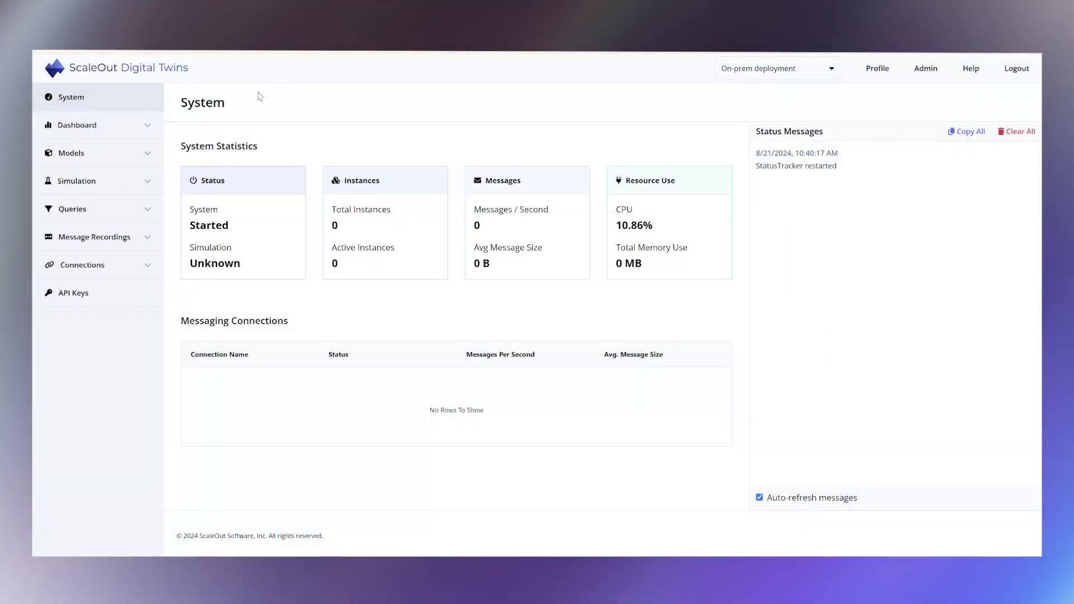
left_click(76, 125)
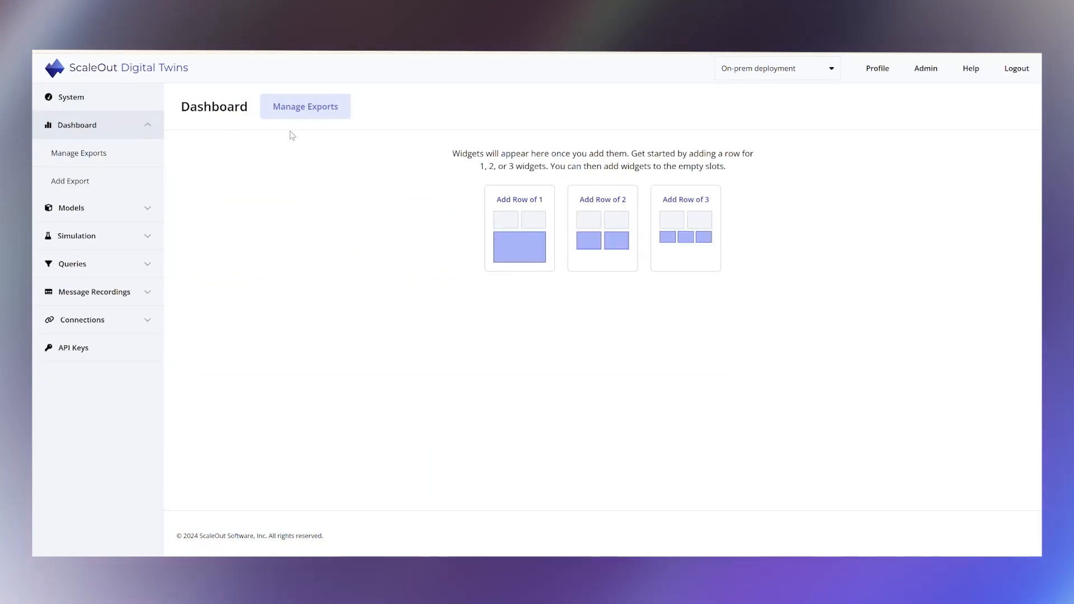
left_click(601, 228)
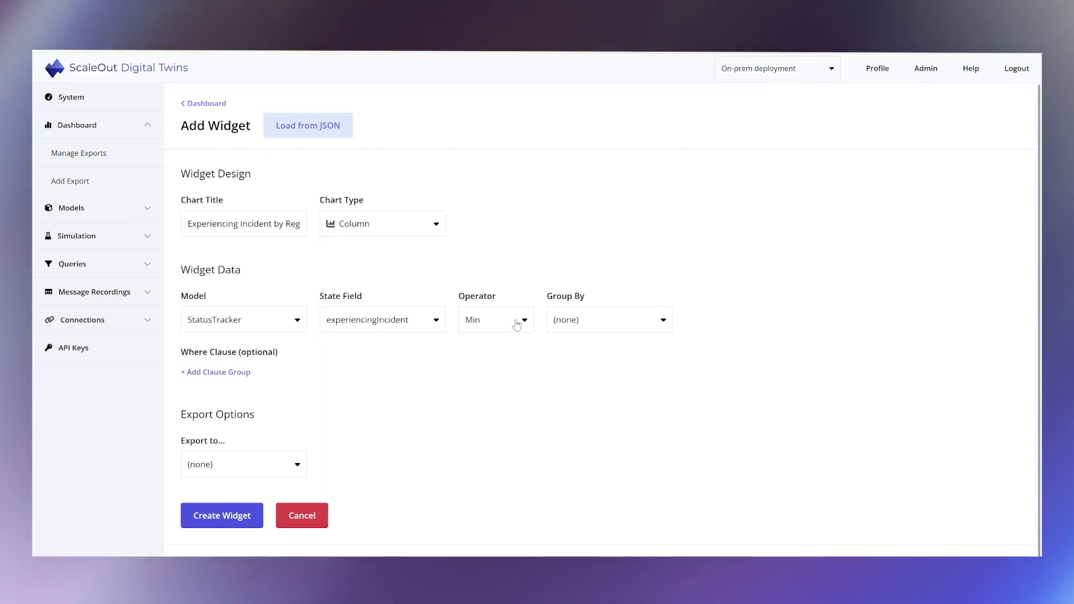
left_click(494, 320)
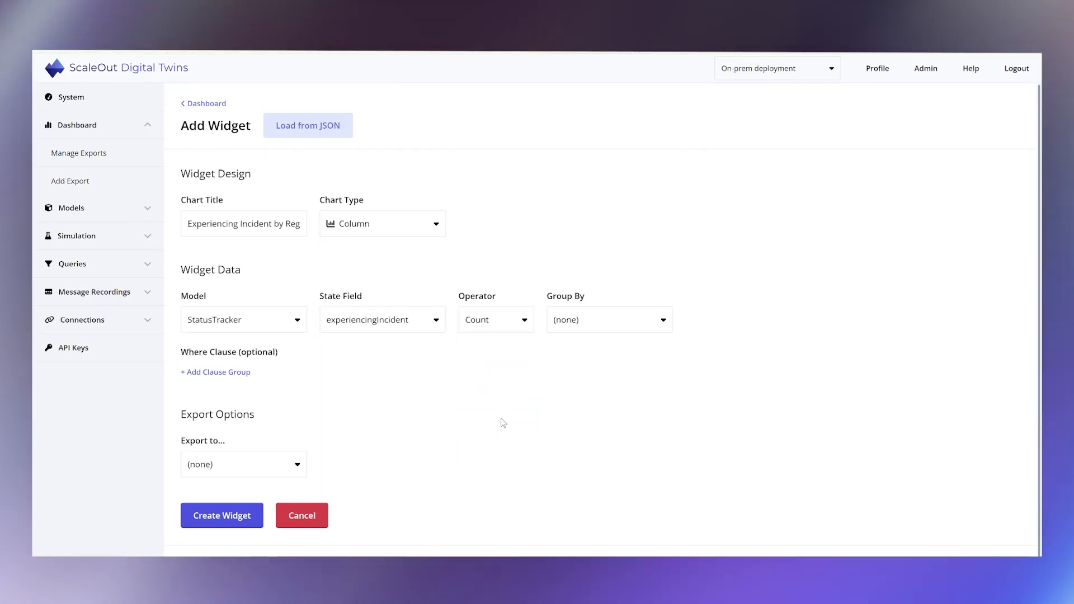
left_click(607, 319)
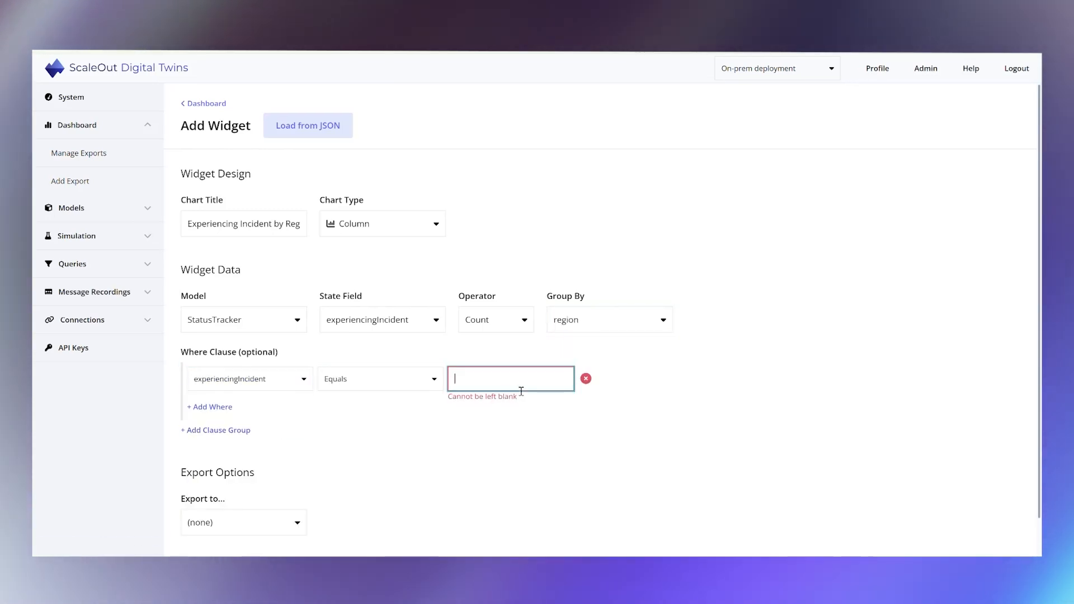
type("true")
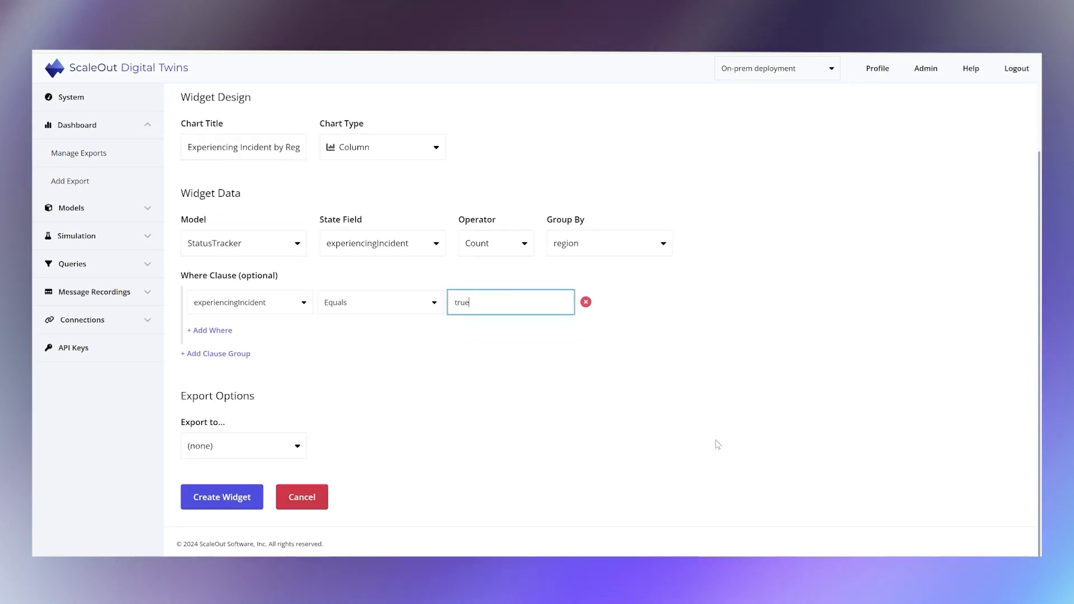
left_click(221, 496)
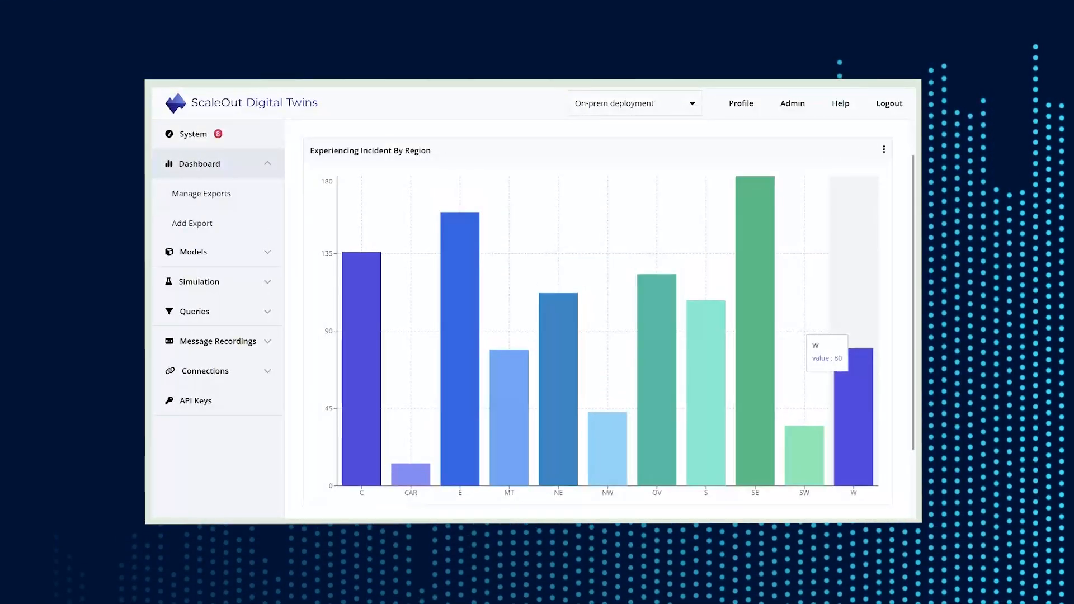
mouse_move(757, 287)
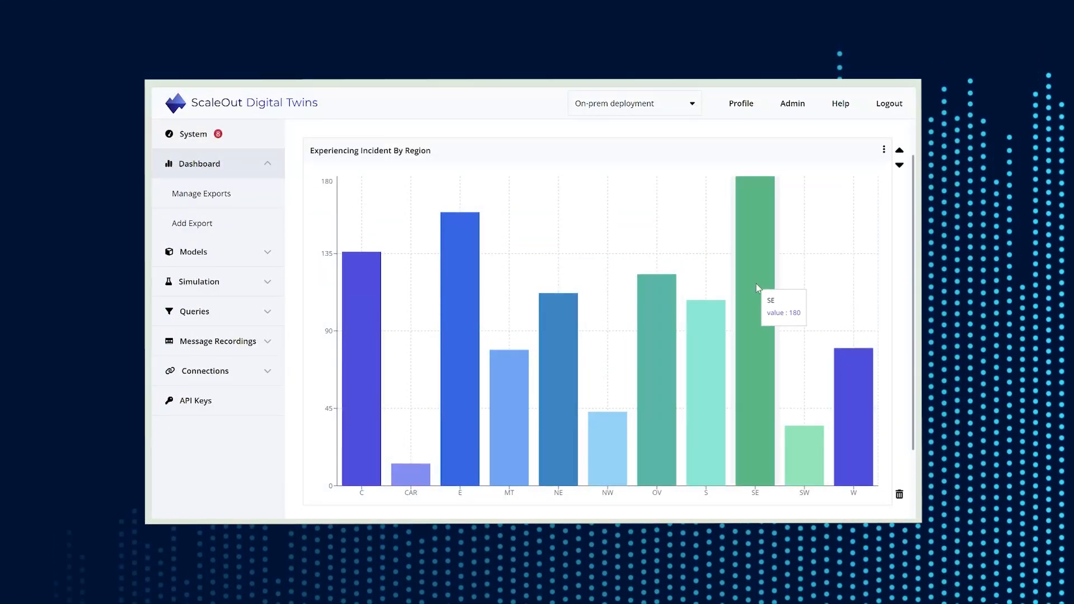
mouse_move(574, 343)
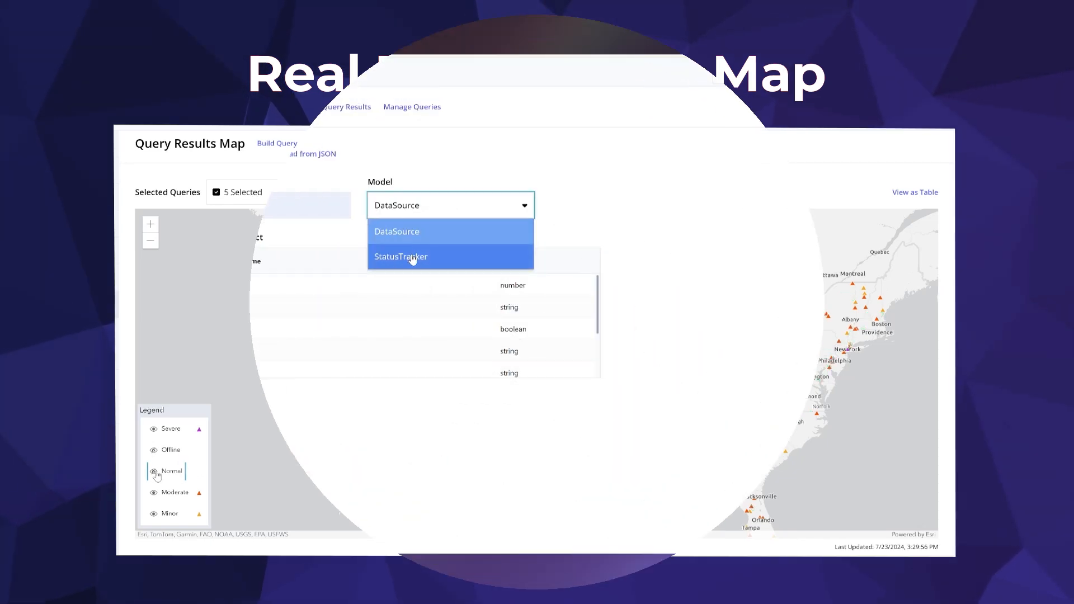
- Query all StatusTracker properties where node_condition equals minor, then show the results as a table
left_click(399, 256)
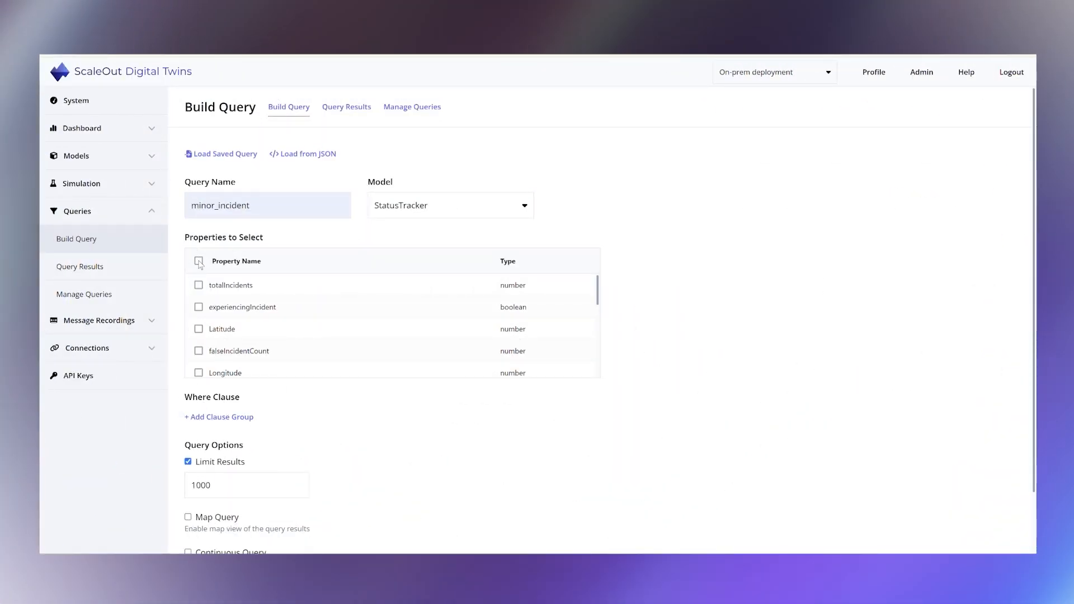
left_click(198, 262)
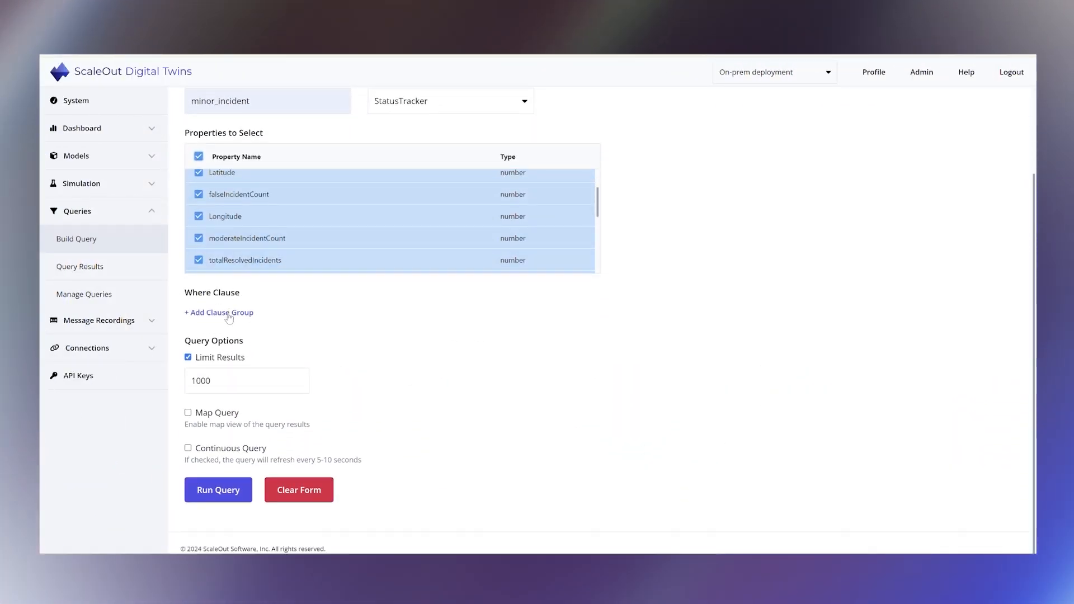
left_click(221, 312)
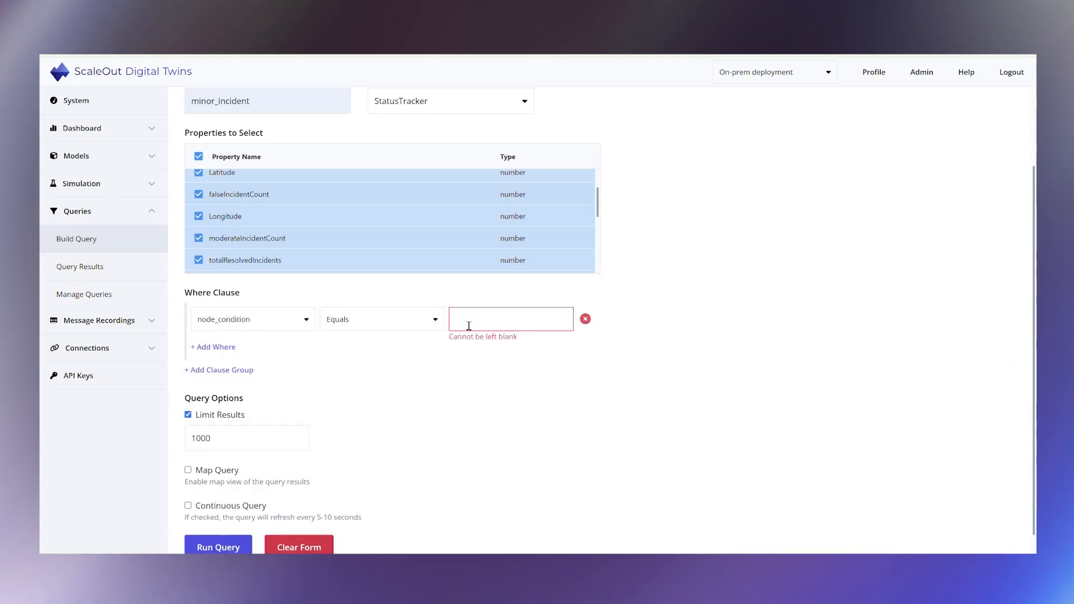
type("minor")
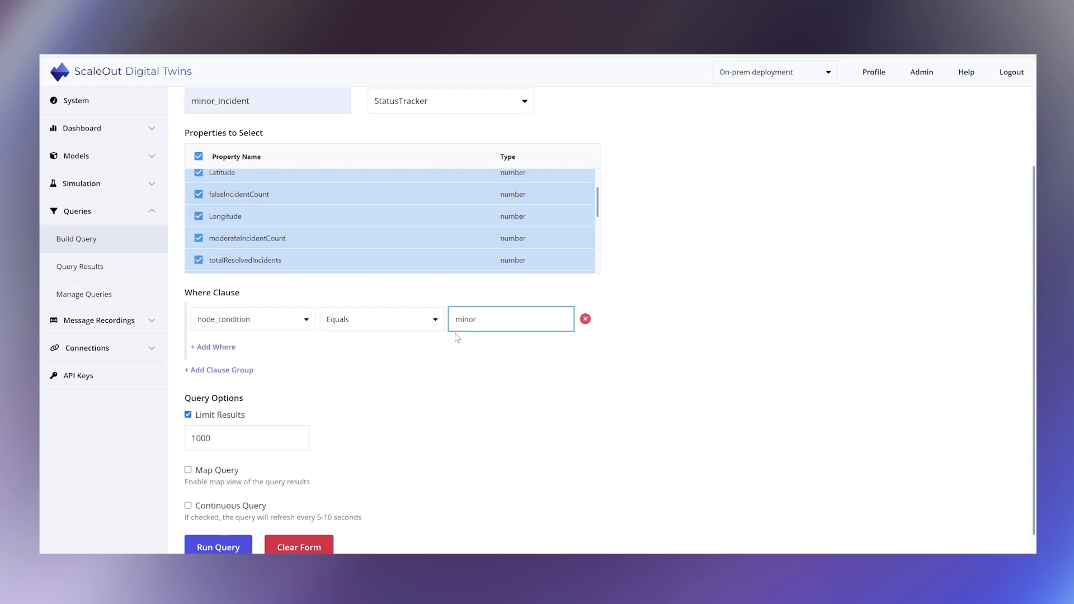
left_click(218, 546)
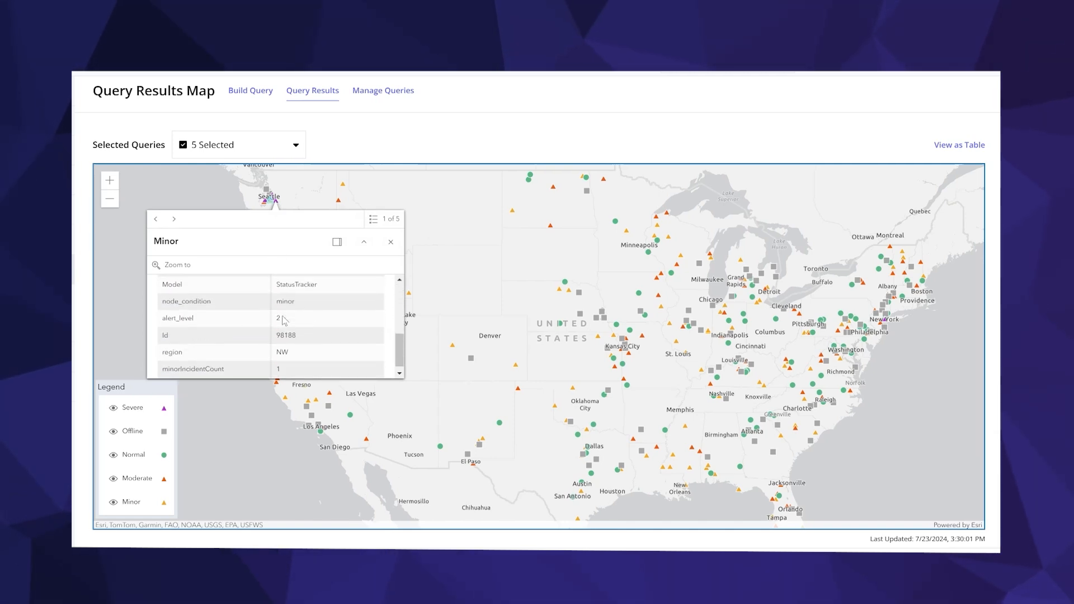
left_click(958, 144)
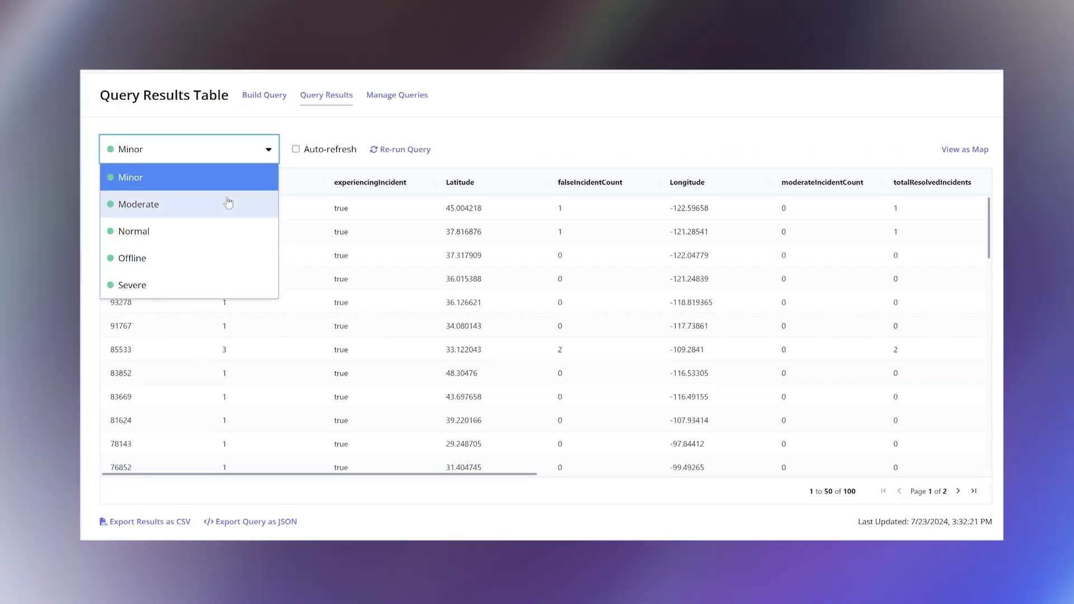
- Show the Moderate query's results sorted by totalIncidents in descending order
left_click(138, 204)
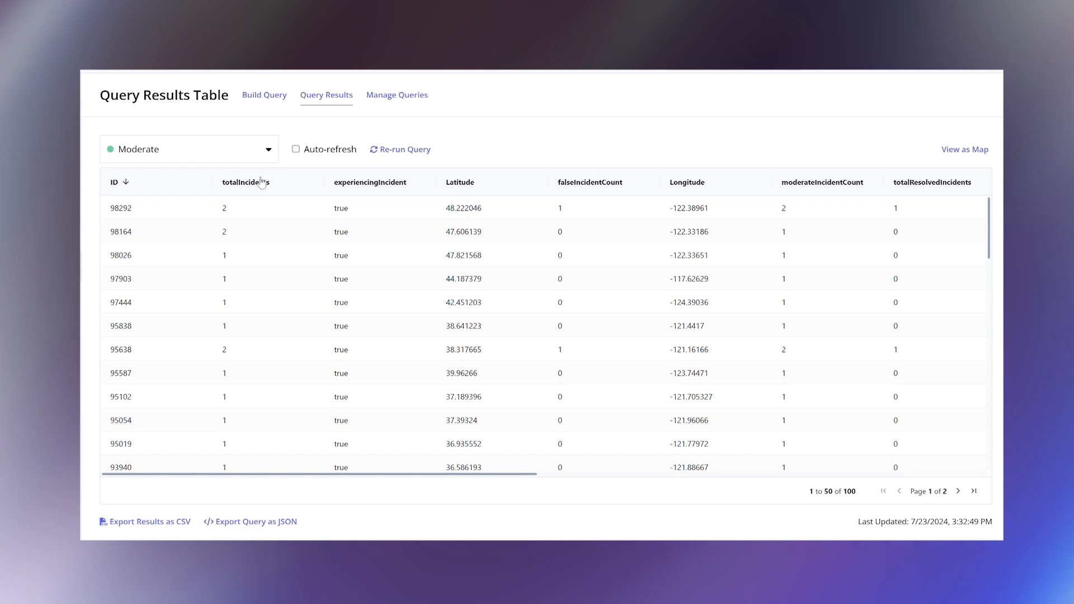
left_click(244, 182)
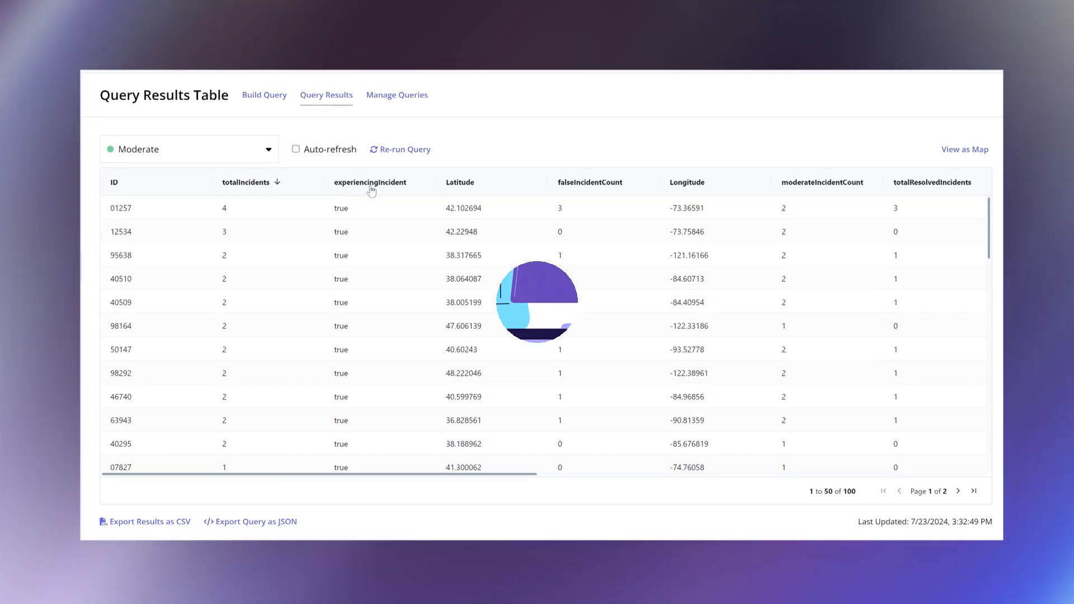